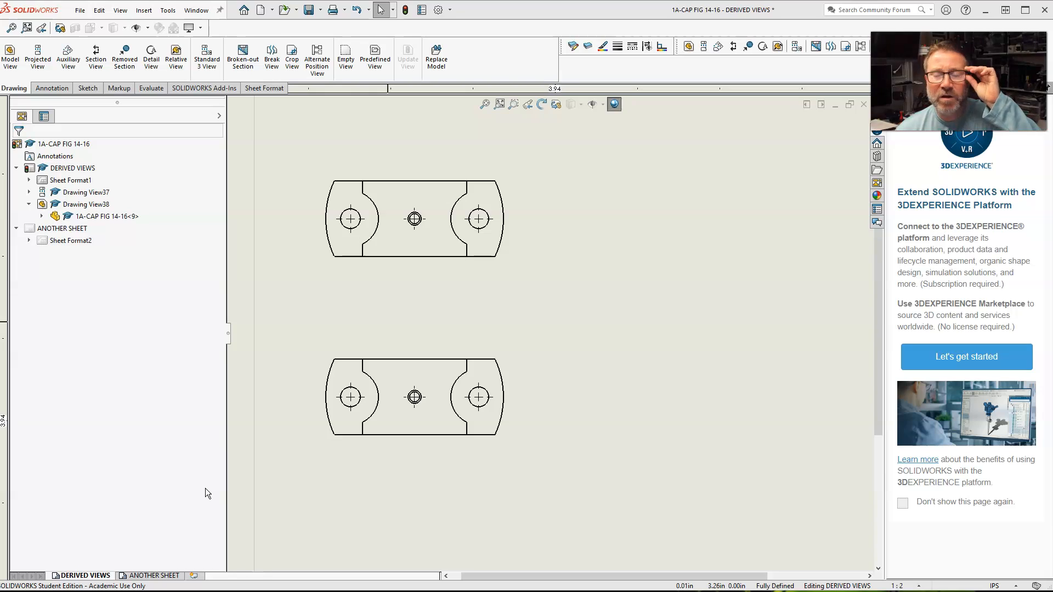
Step: Cut a removed section between the top view's left and right edges, with the cutting line through the hole centres
click(349, 396)
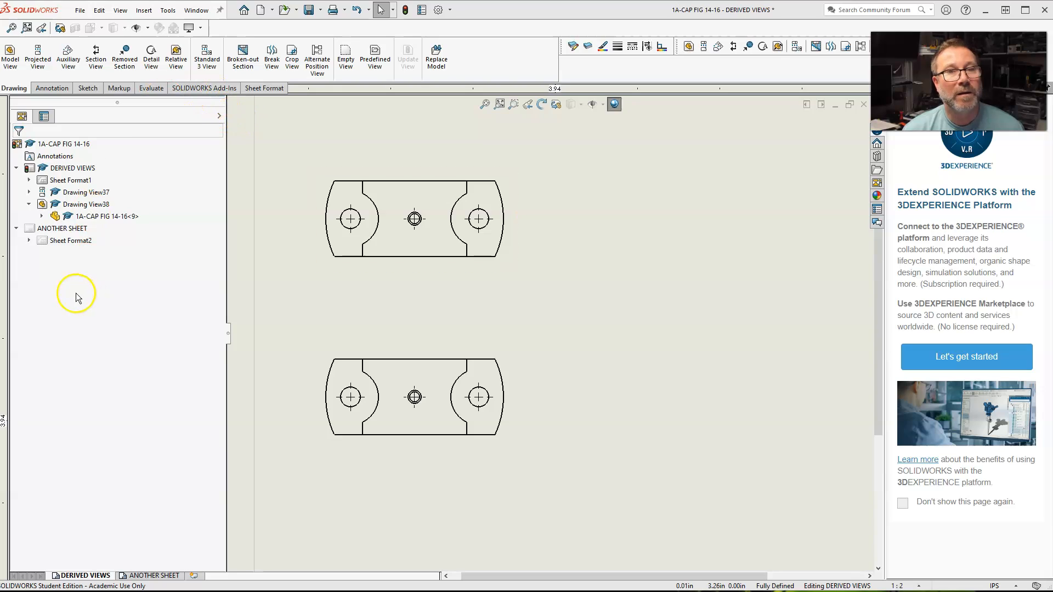
click(123, 55)
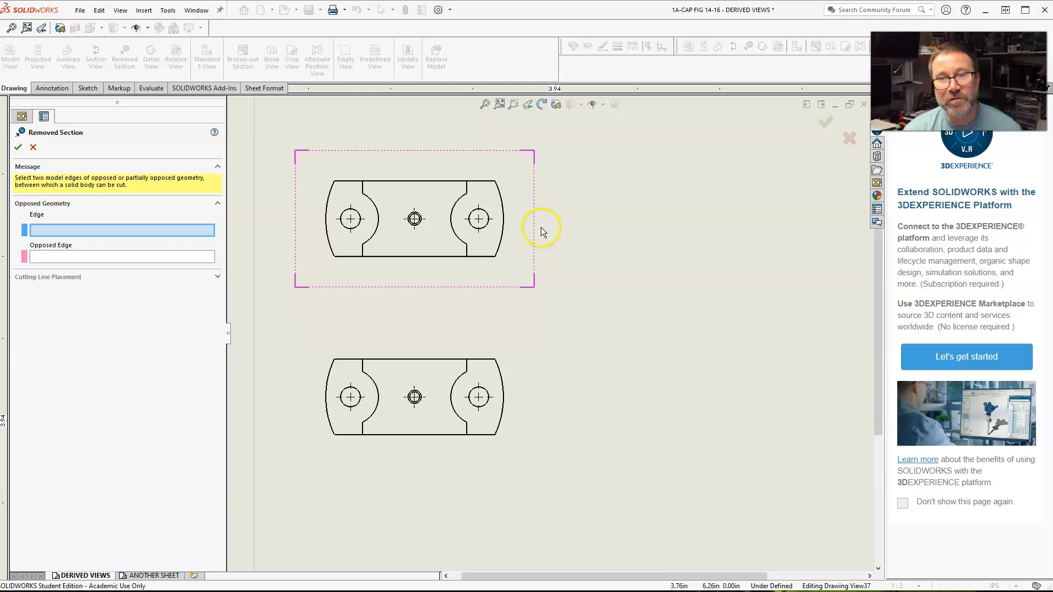
click(327, 218)
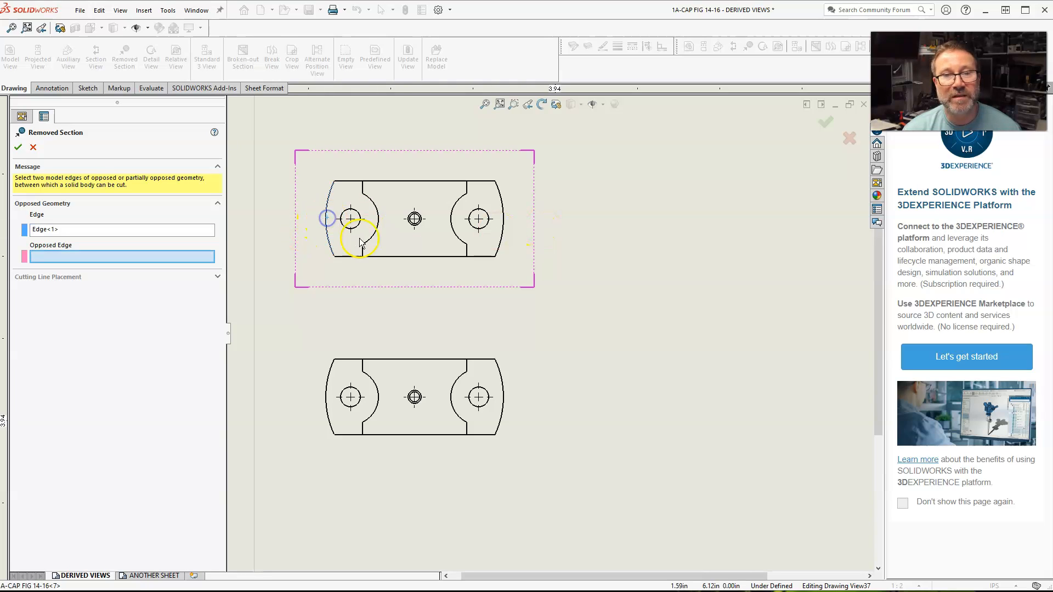
click(502, 218)
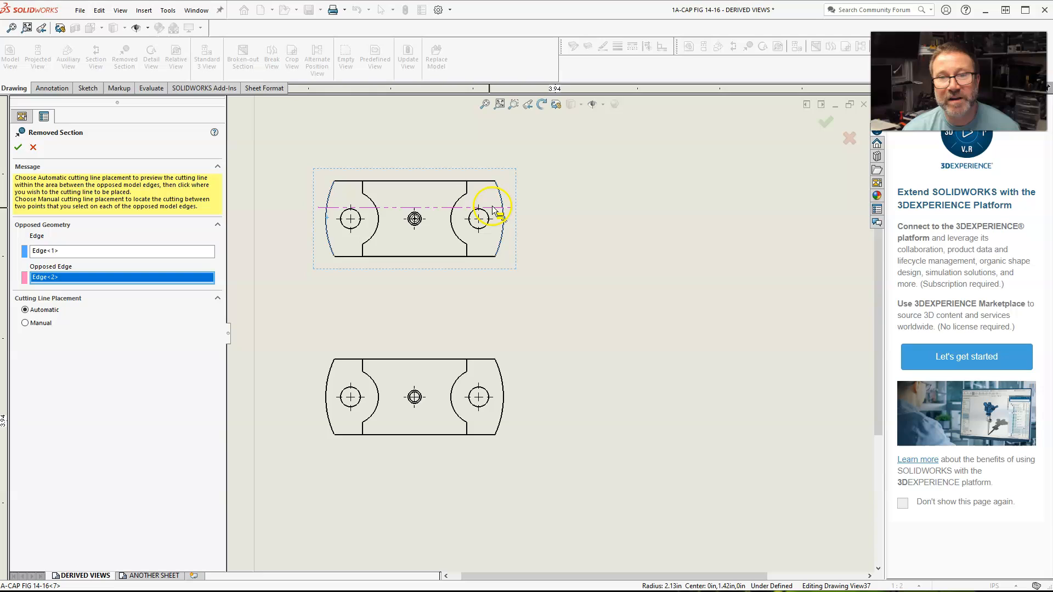
click(478, 214)
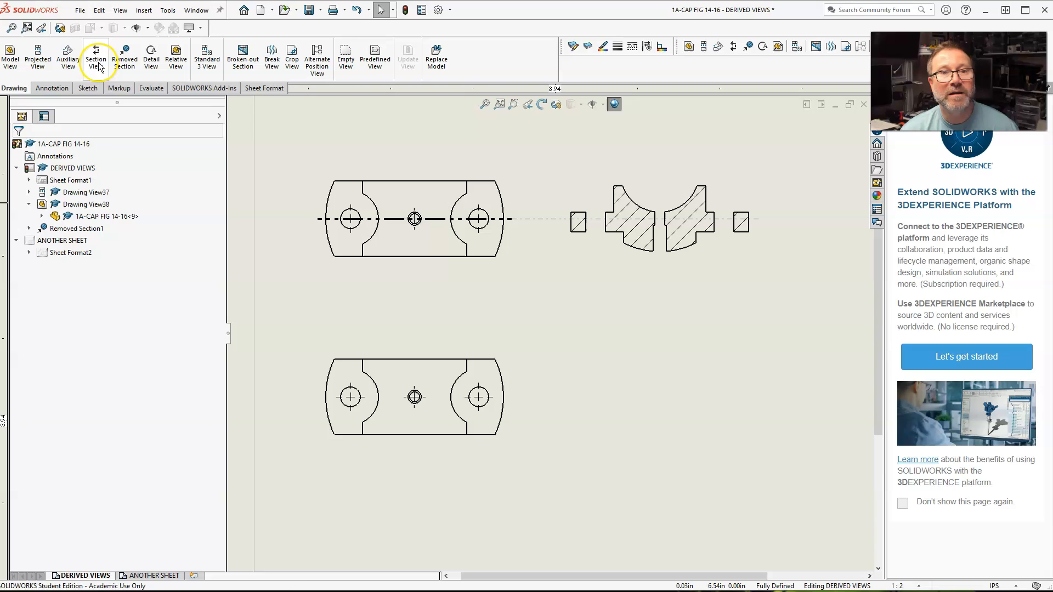
Step: Snap a horizontal section cutting line to the left hole centre of the lower view and confirm it
click(95, 53)
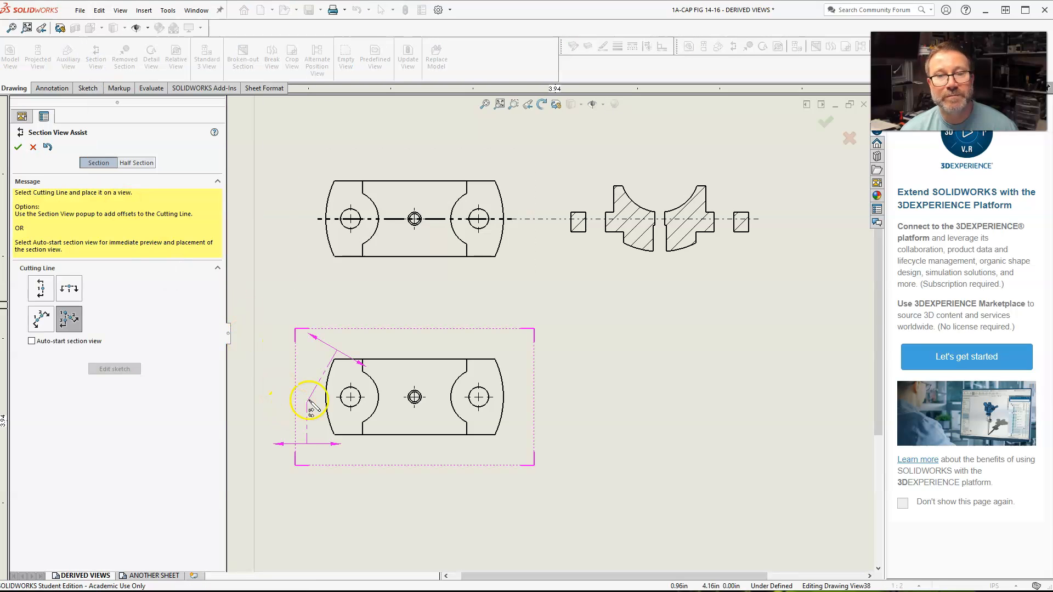
click(69, 288)
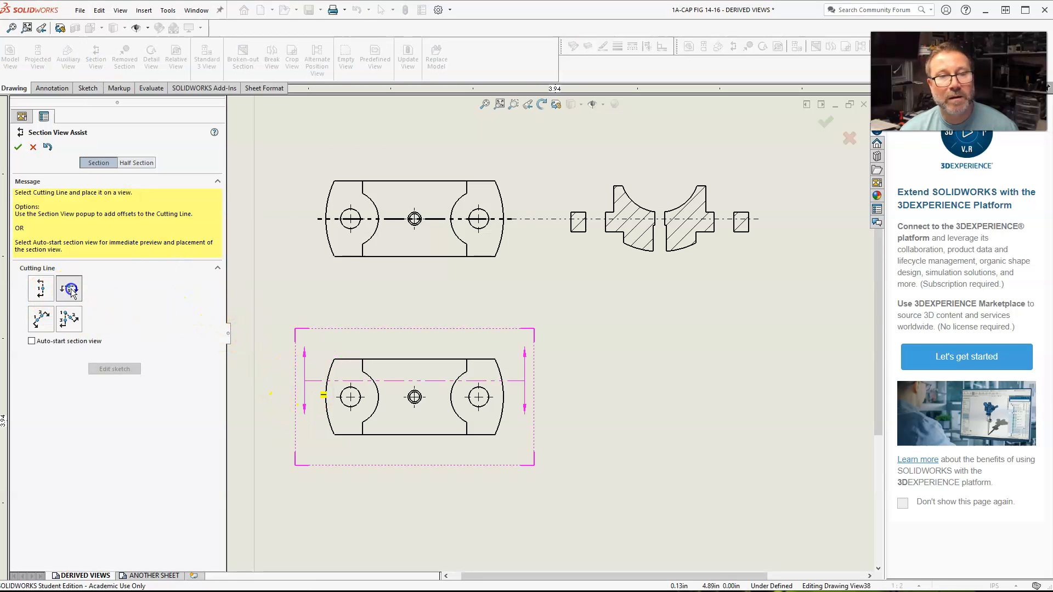
click(349, 397)
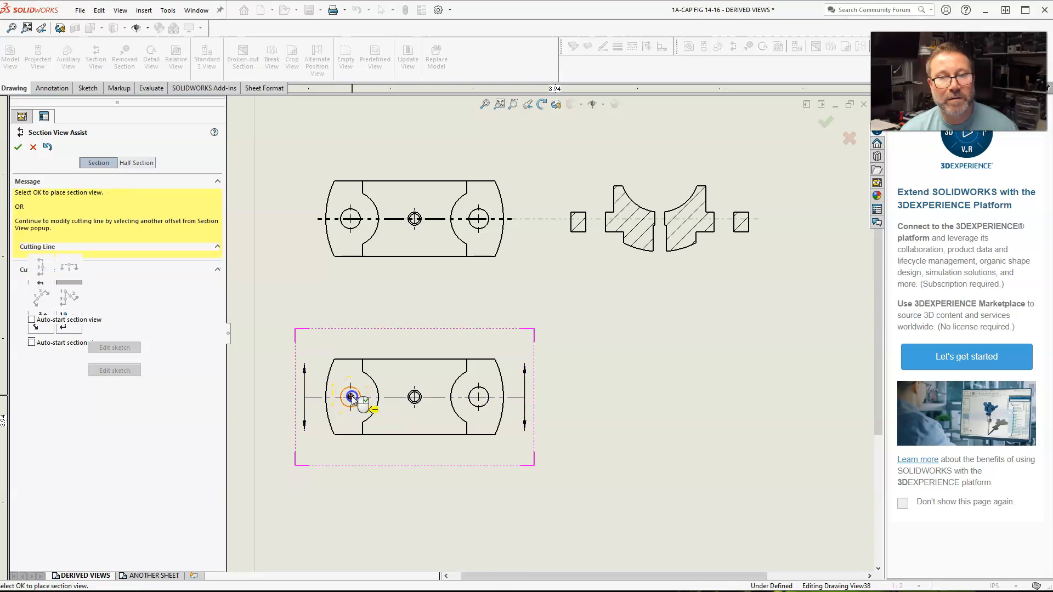
click(350, 396)
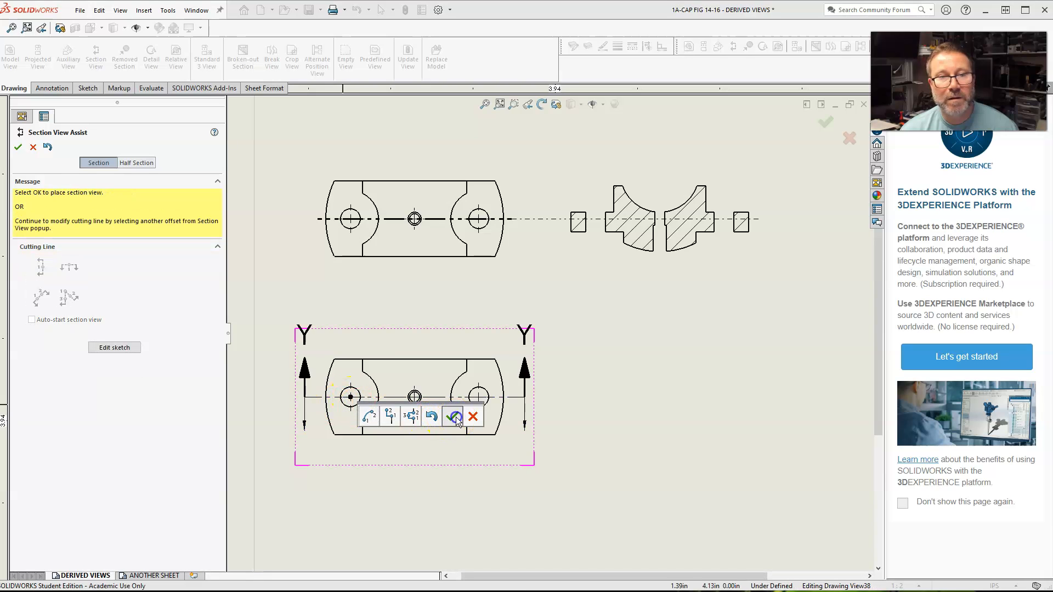
click(454, 418)
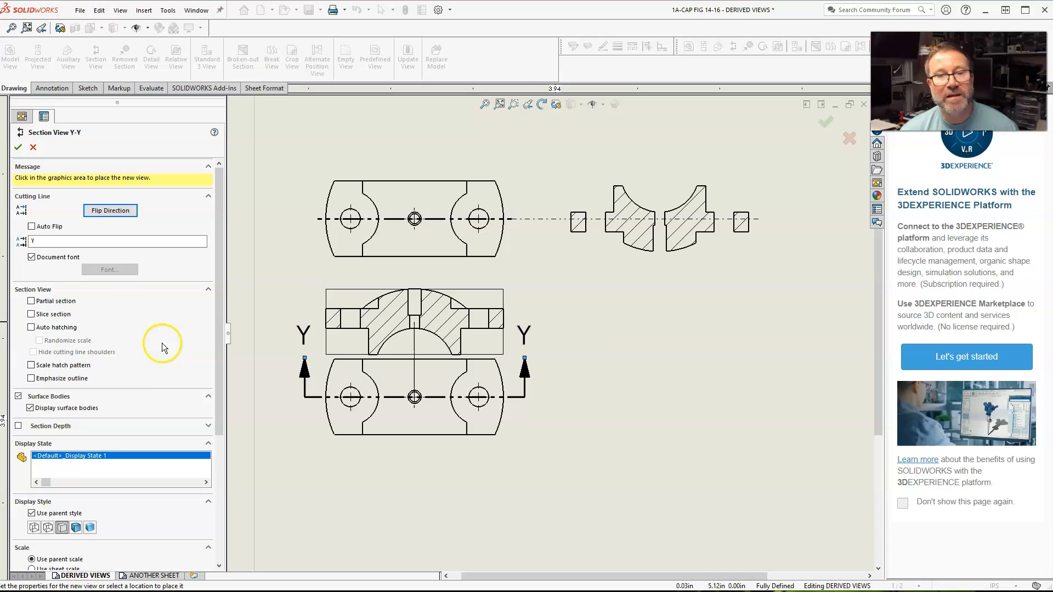
Step: Drop Section Y-Y below the lower view as a slice section and flip its arrow direction
click(31, 314)
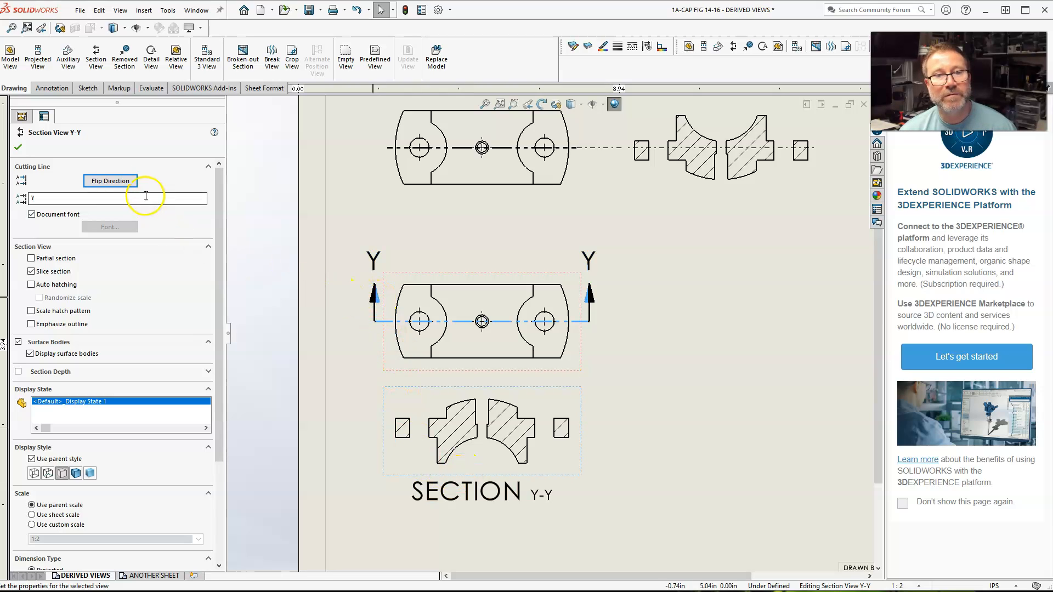
click(109, 180)
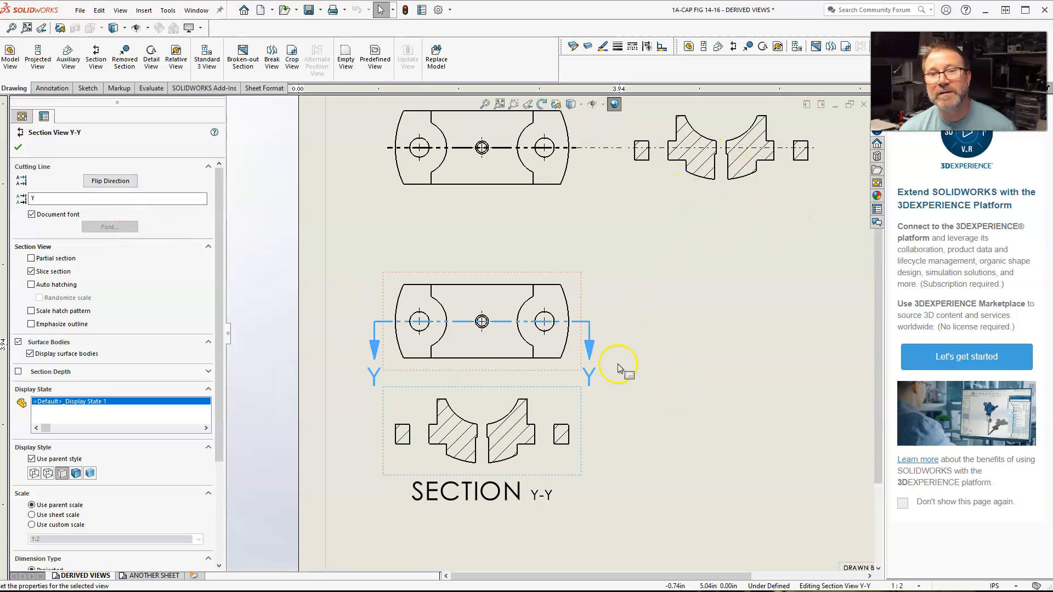
mouse_move(565, 361)
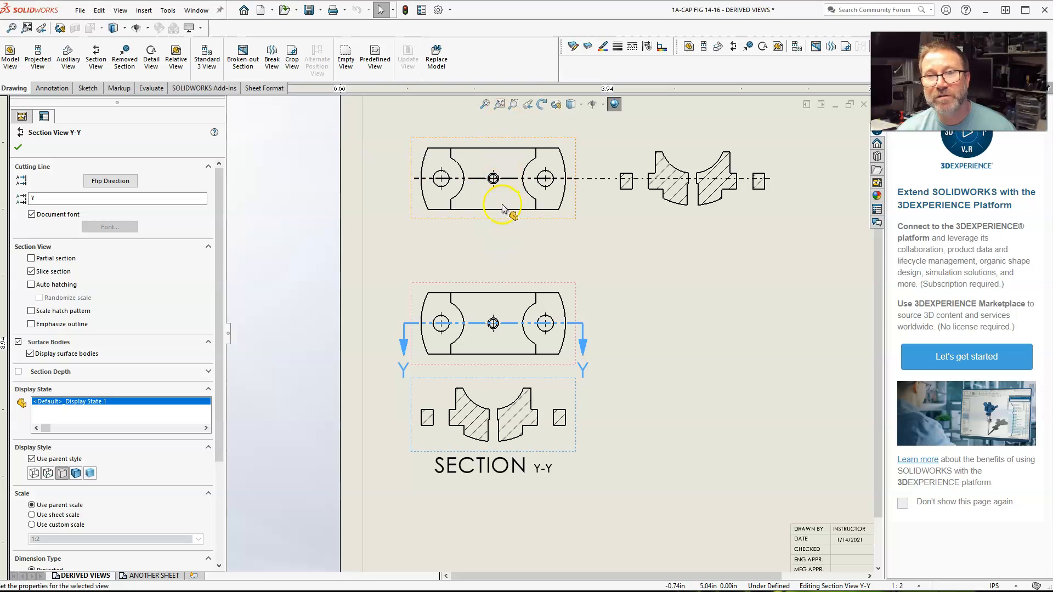
mouse_move(429, 260)
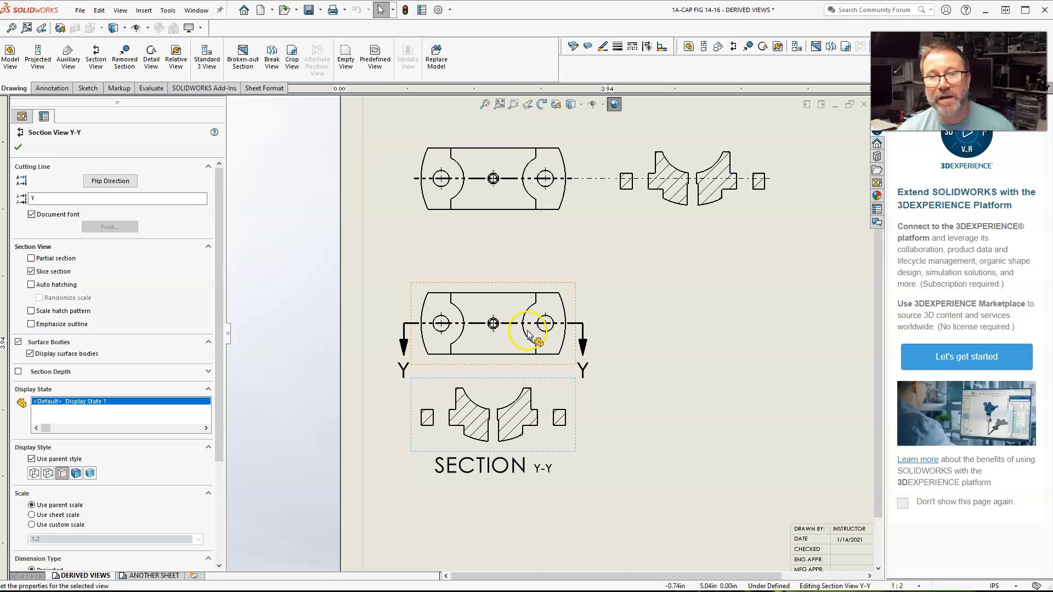
mouse_move(516, 376)
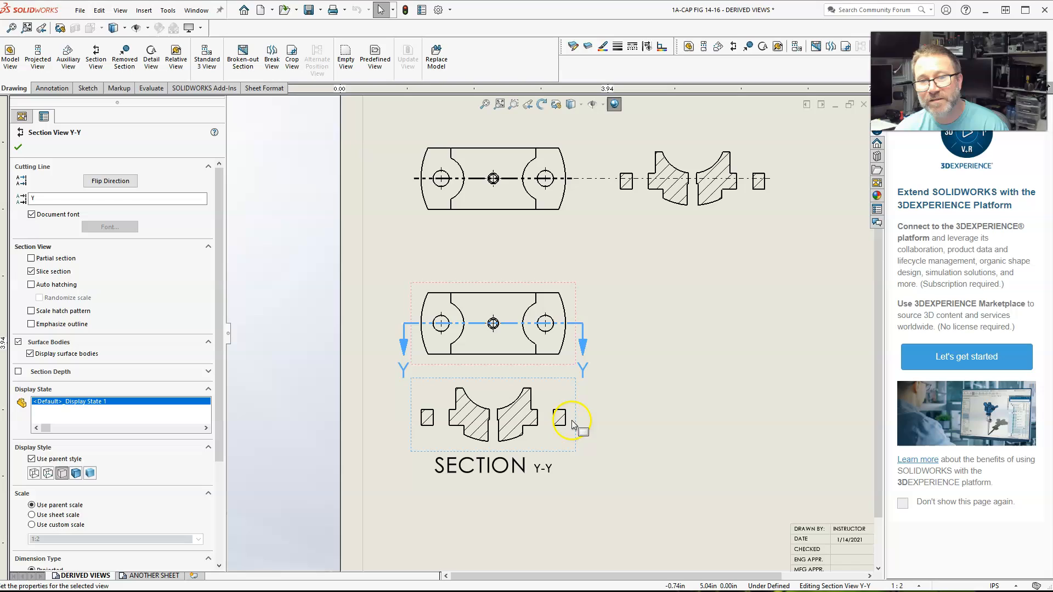
click(31, 271)
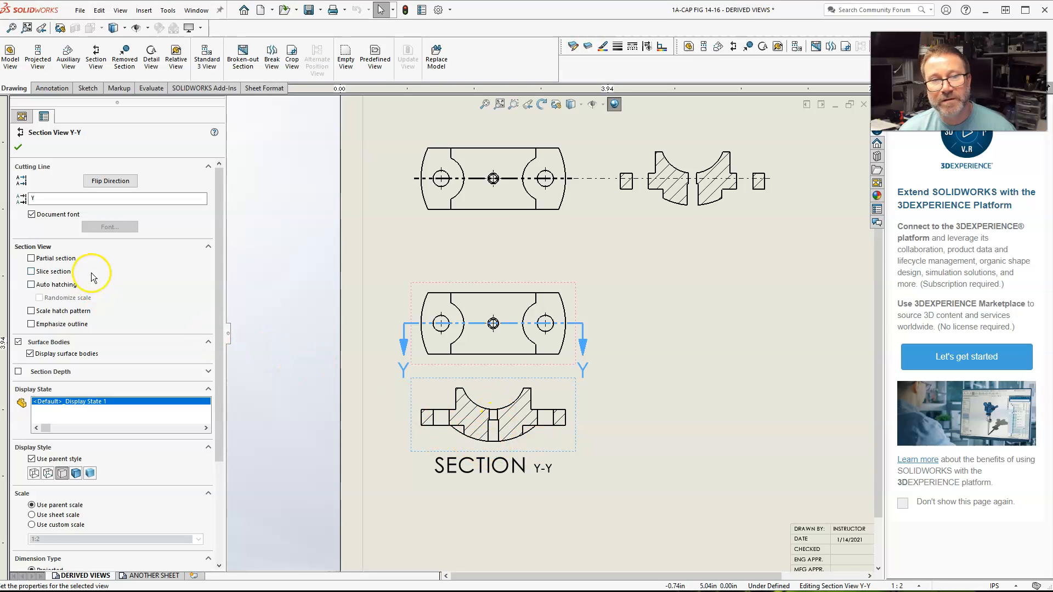
click(31, 271)
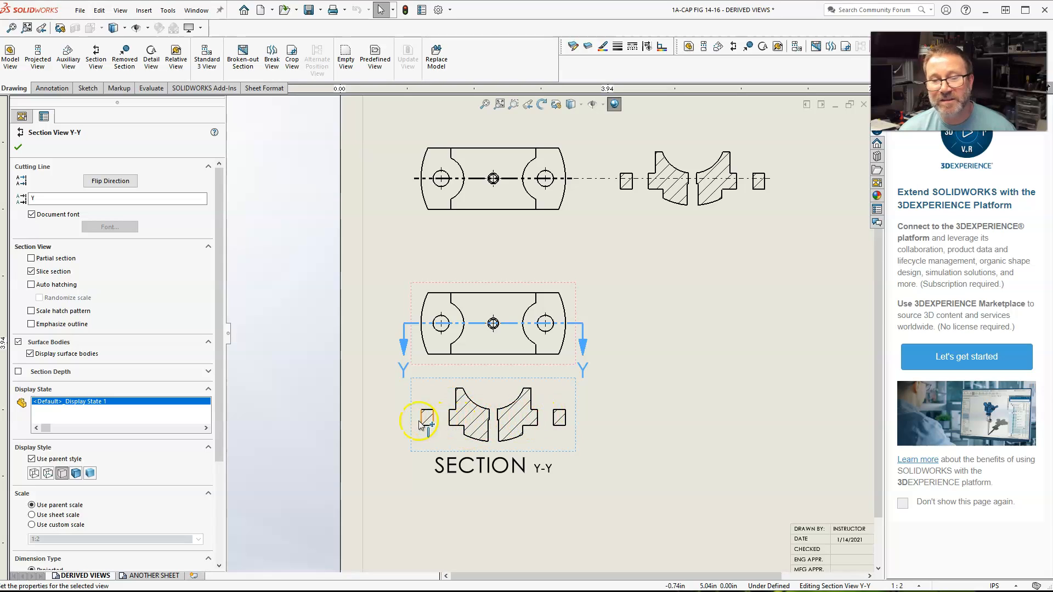
mouse_move(581, 423)
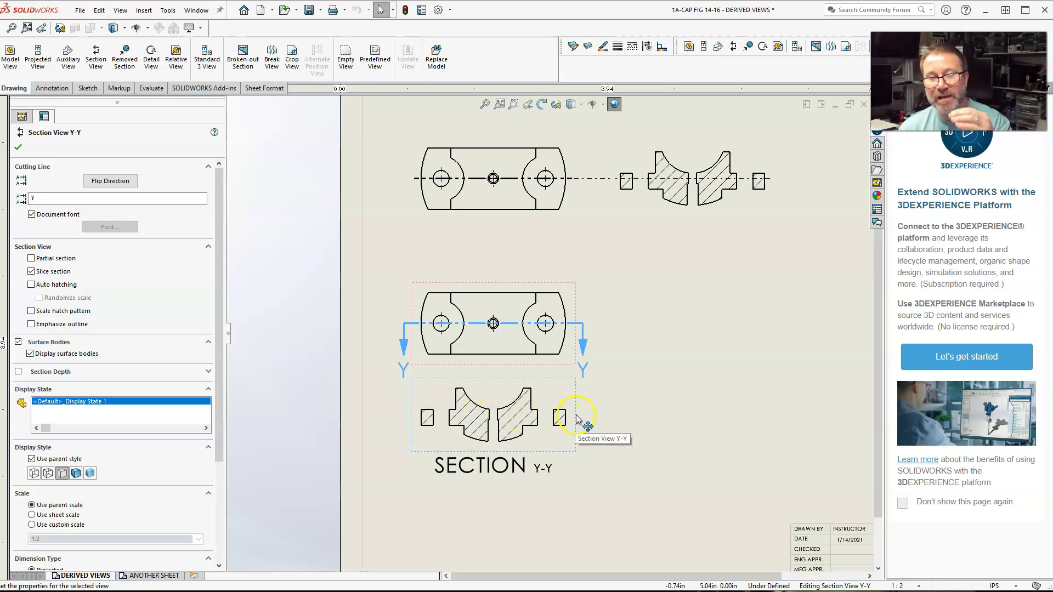